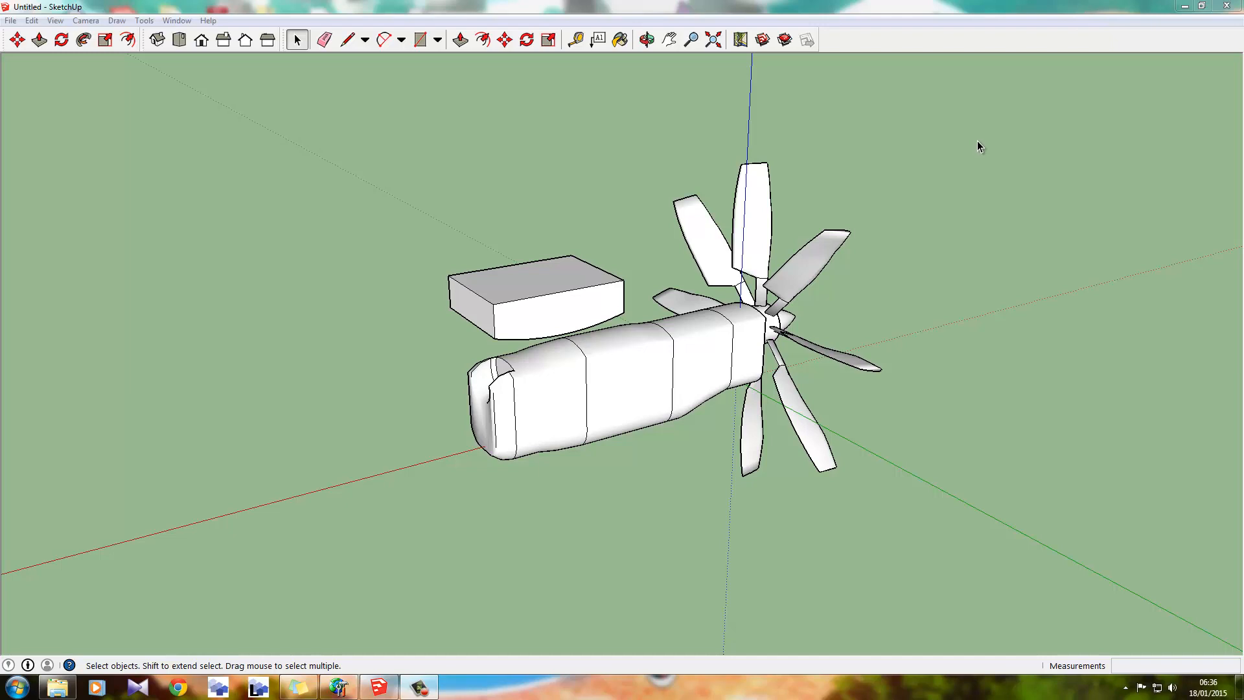
mouse_move(650, 356)
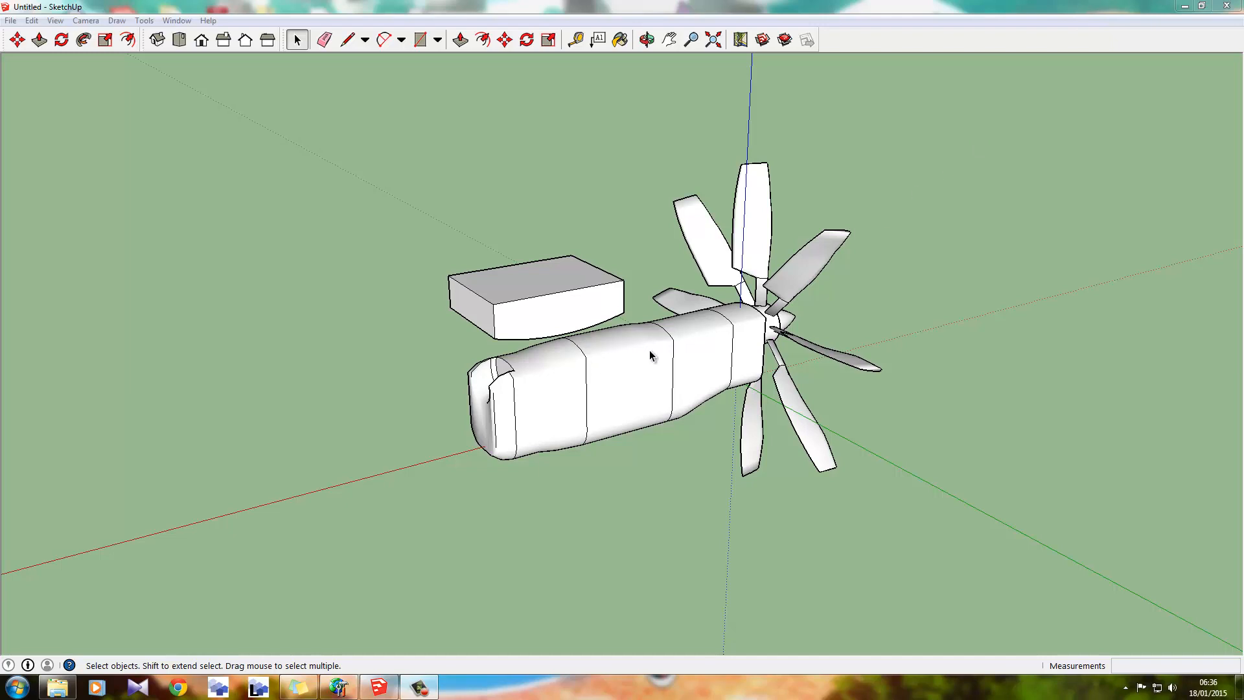
Orbit around to view the model from the back.
click(646, 40)
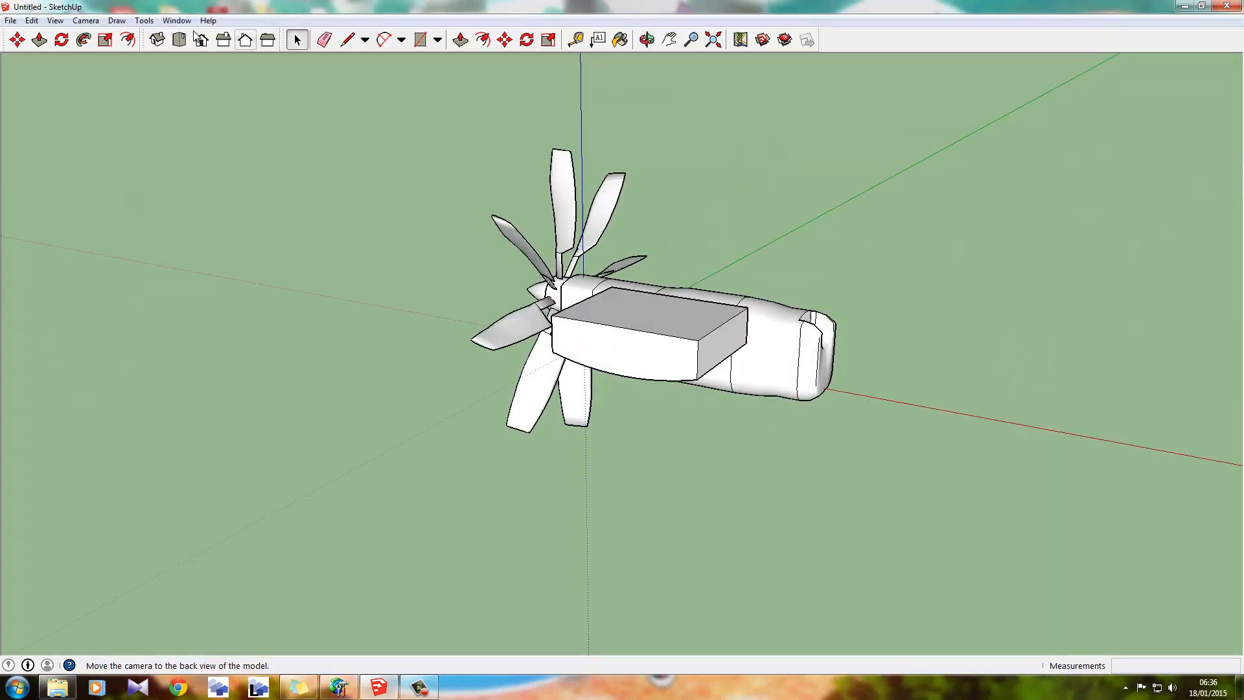
click(144, 20)
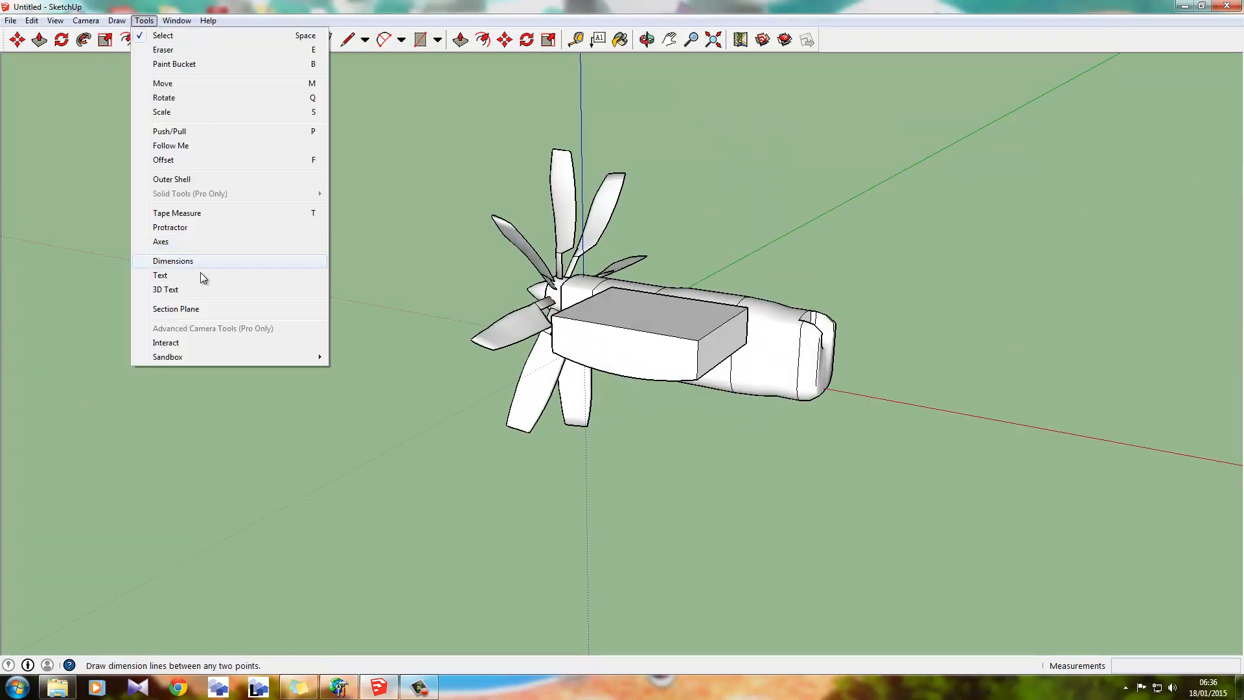
click(86, 21)
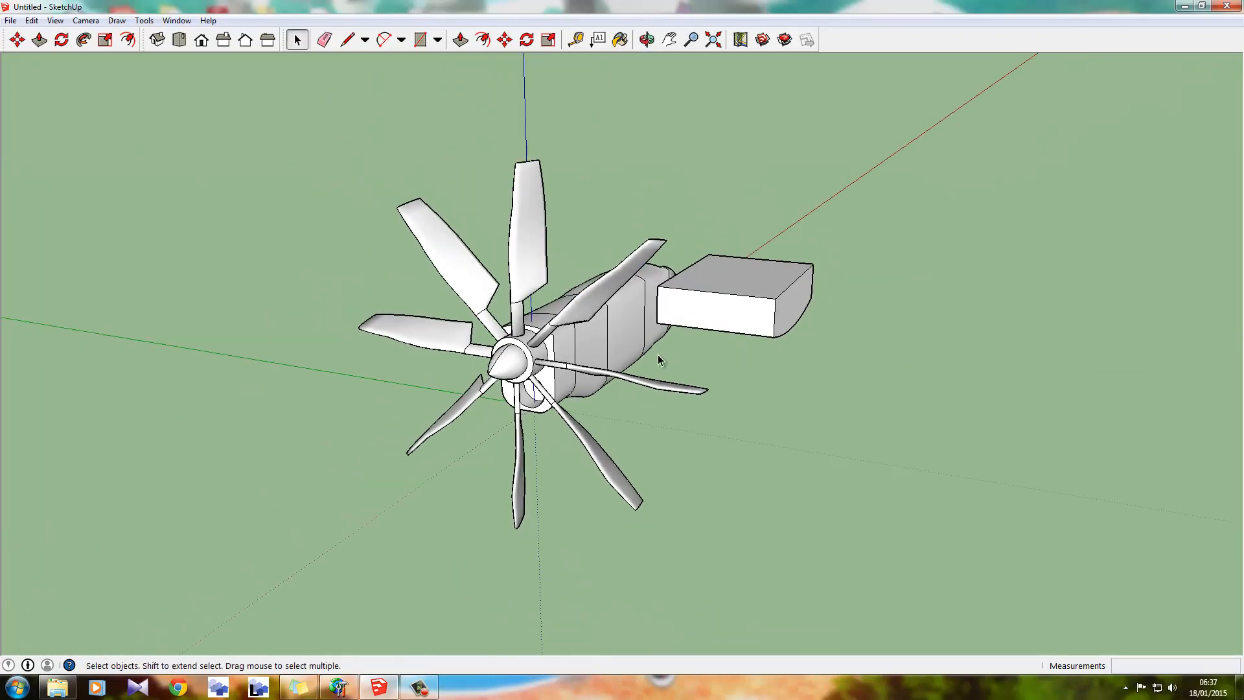
click(646, 39)
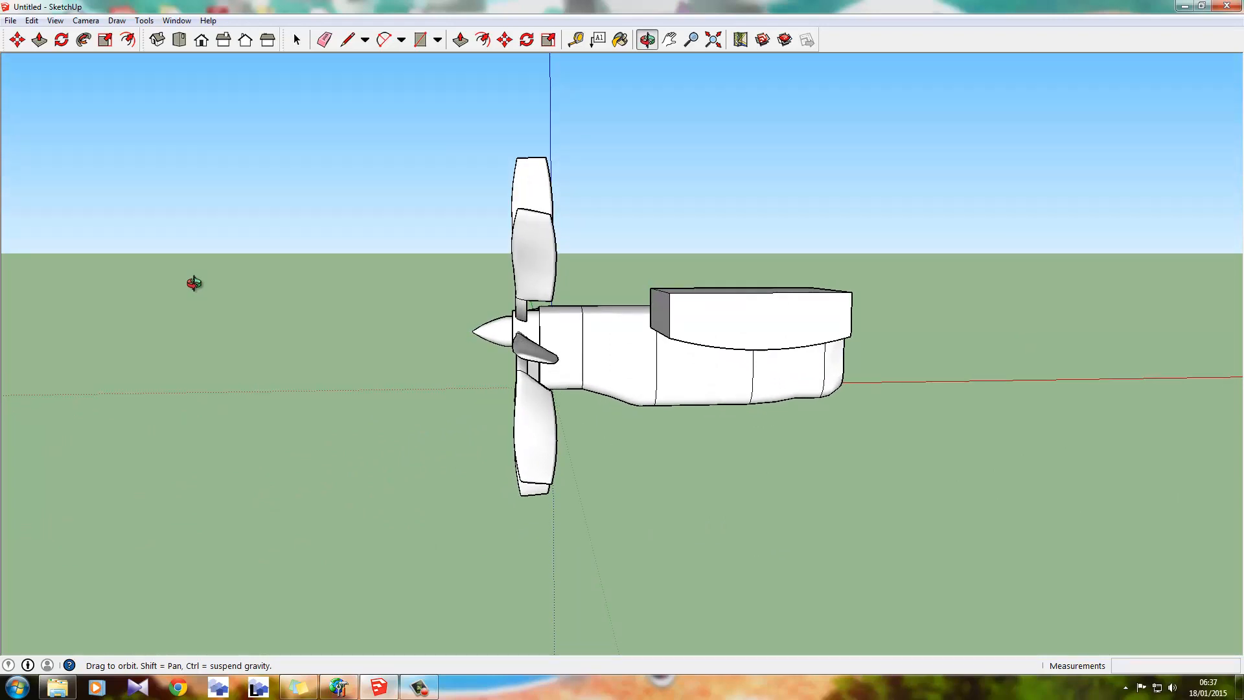
click(297, 40)
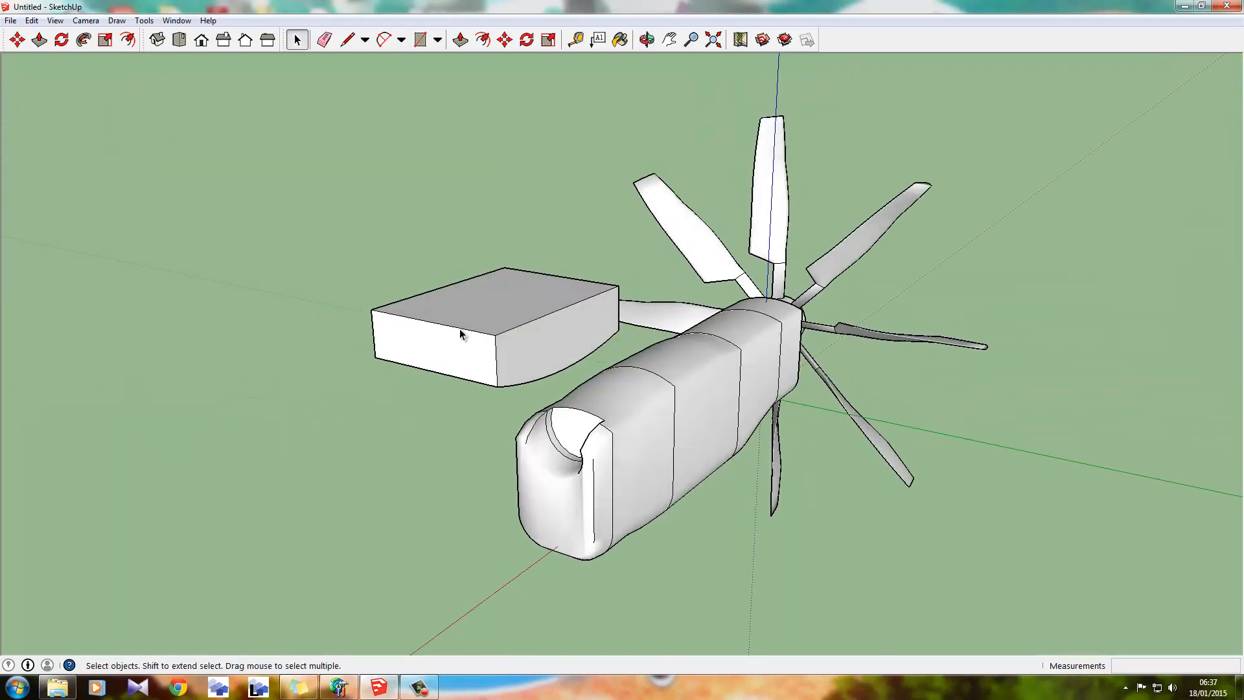
mouse_move(497, 445)
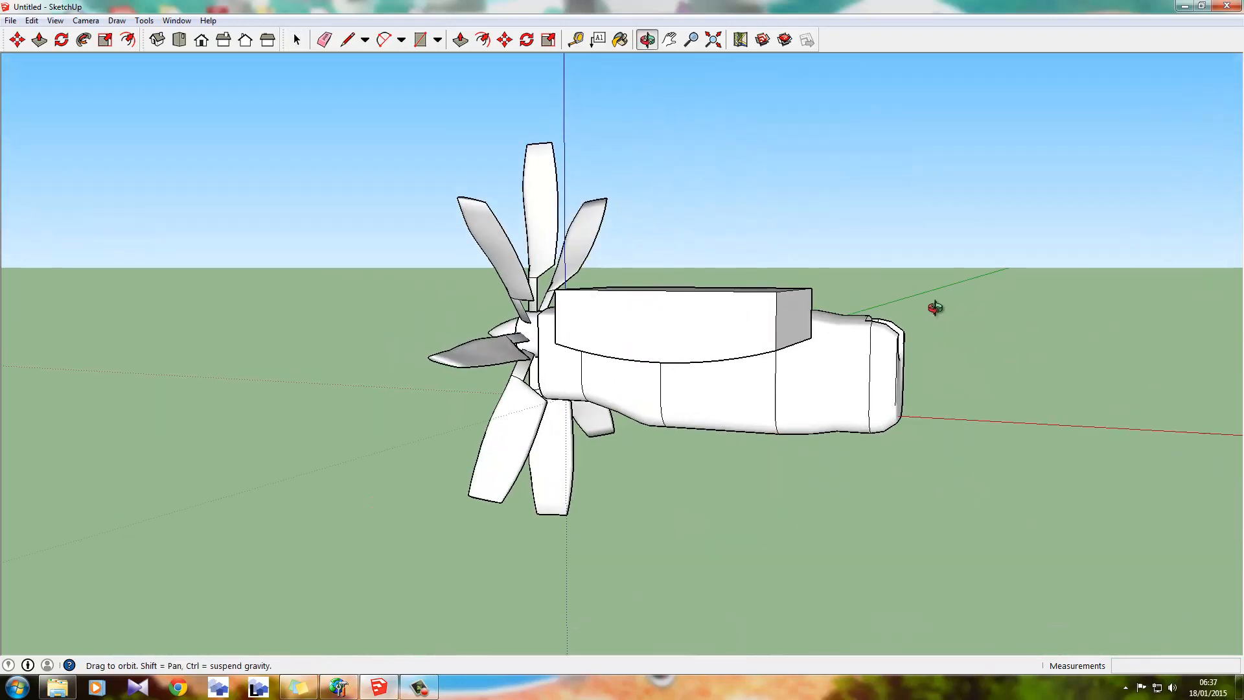
Push/pull the box's side face out about 3.94 m across the nacelle top.
click(295, 39)
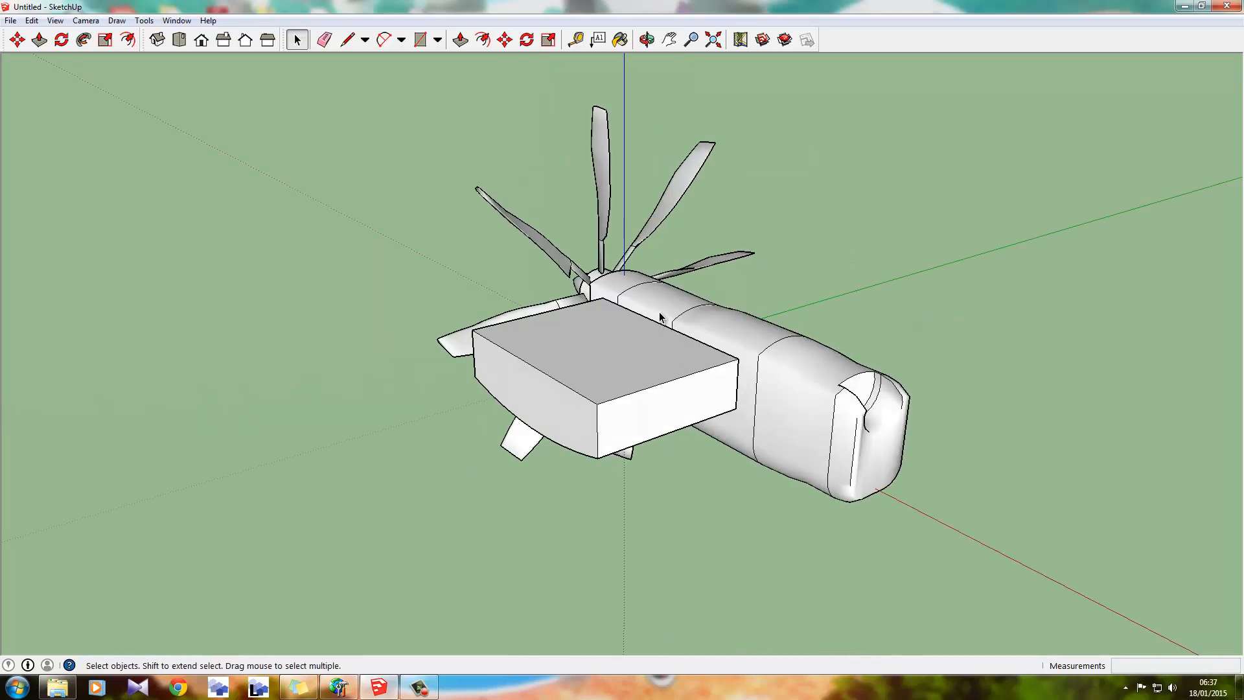
click(645, 39)
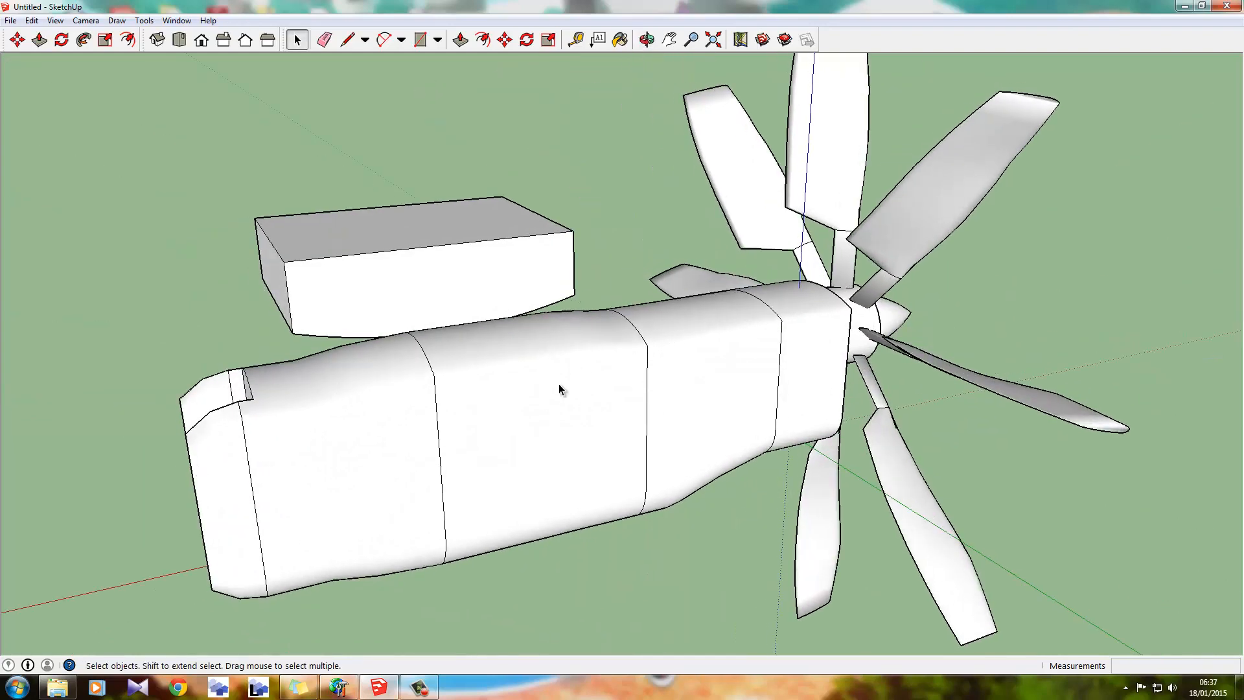
mouse_move(343, 300)
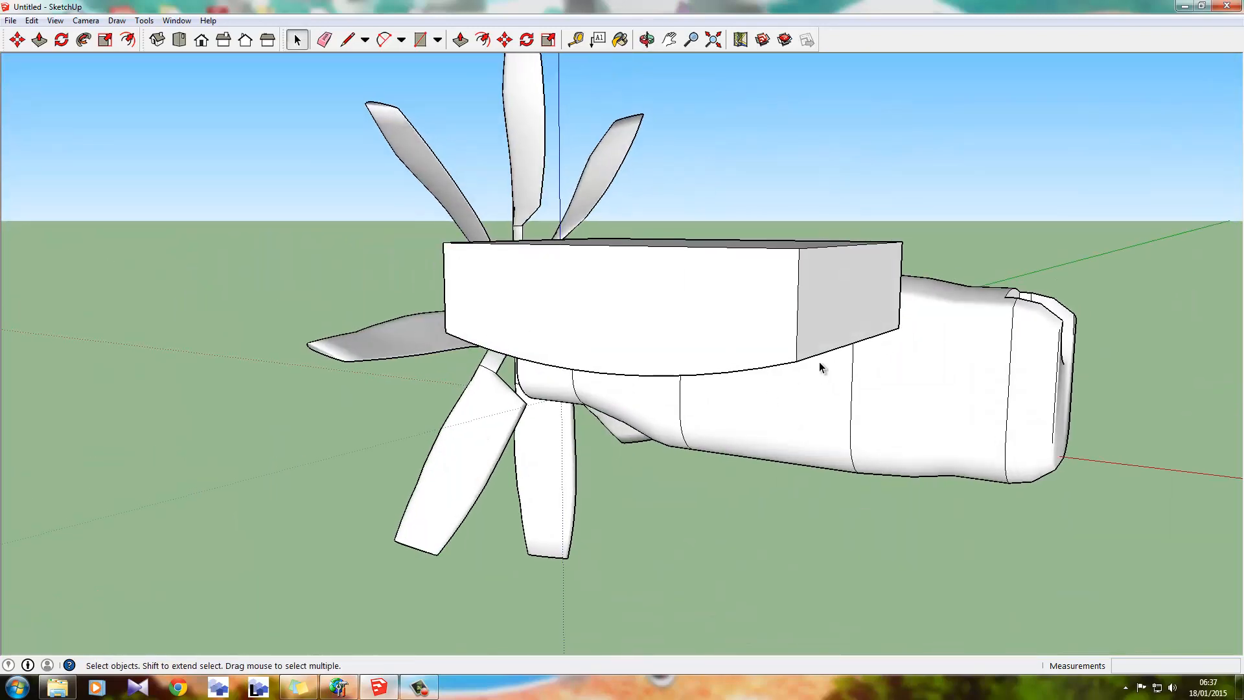
click(482, 40)
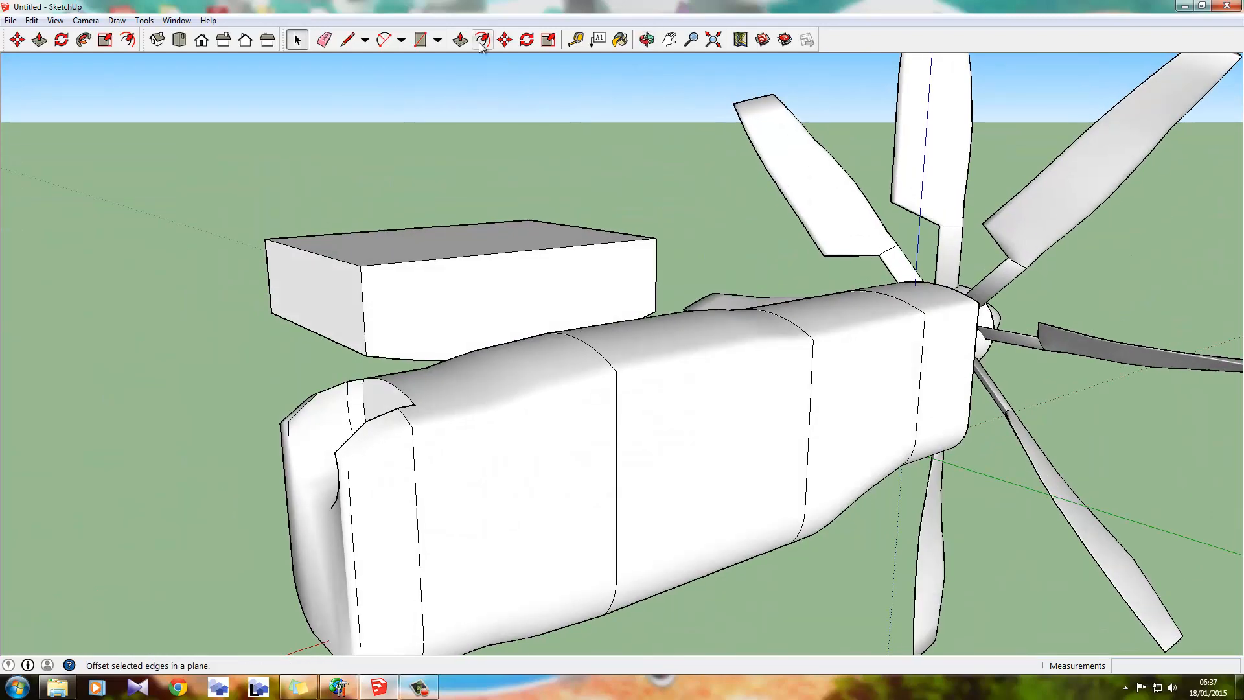
click(459, 40)
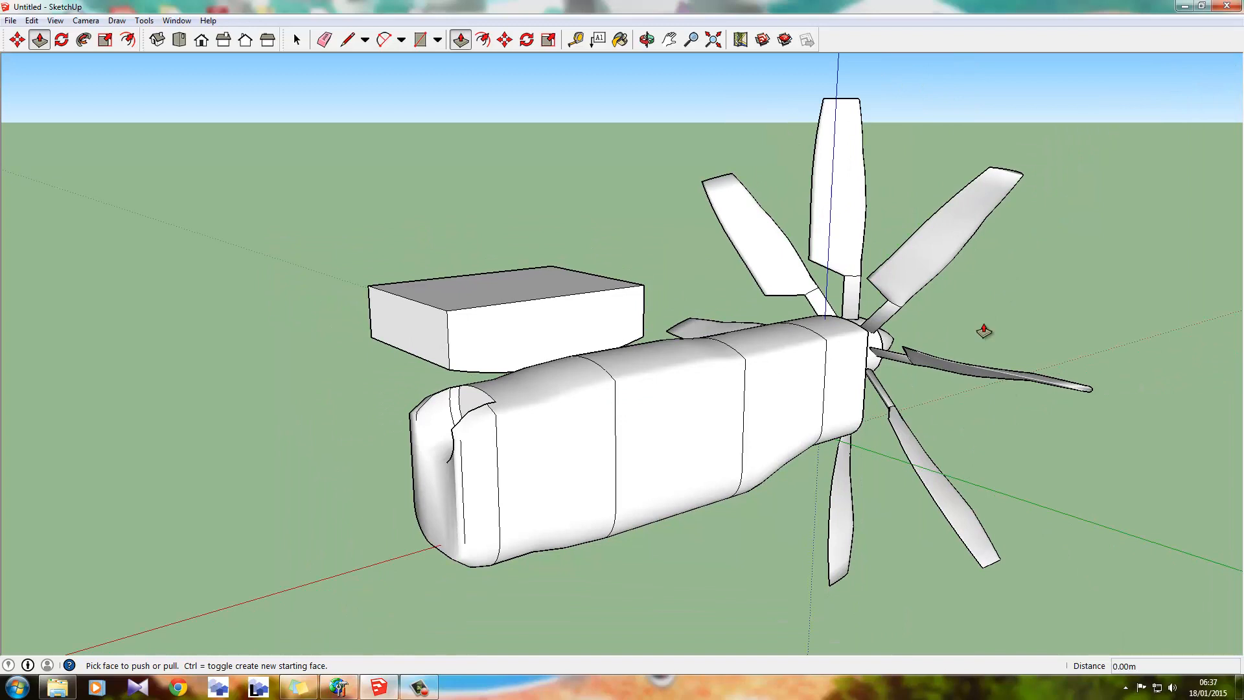
mouse_move(755, 378)
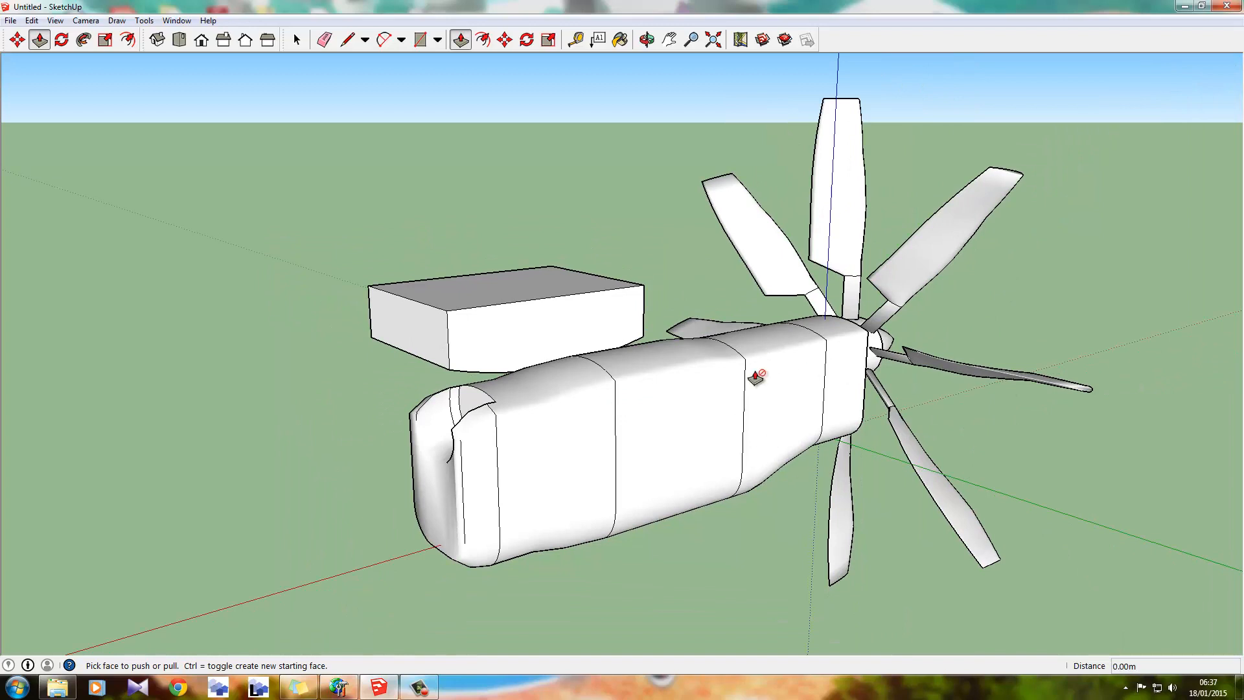
mouse_move(577, 333)
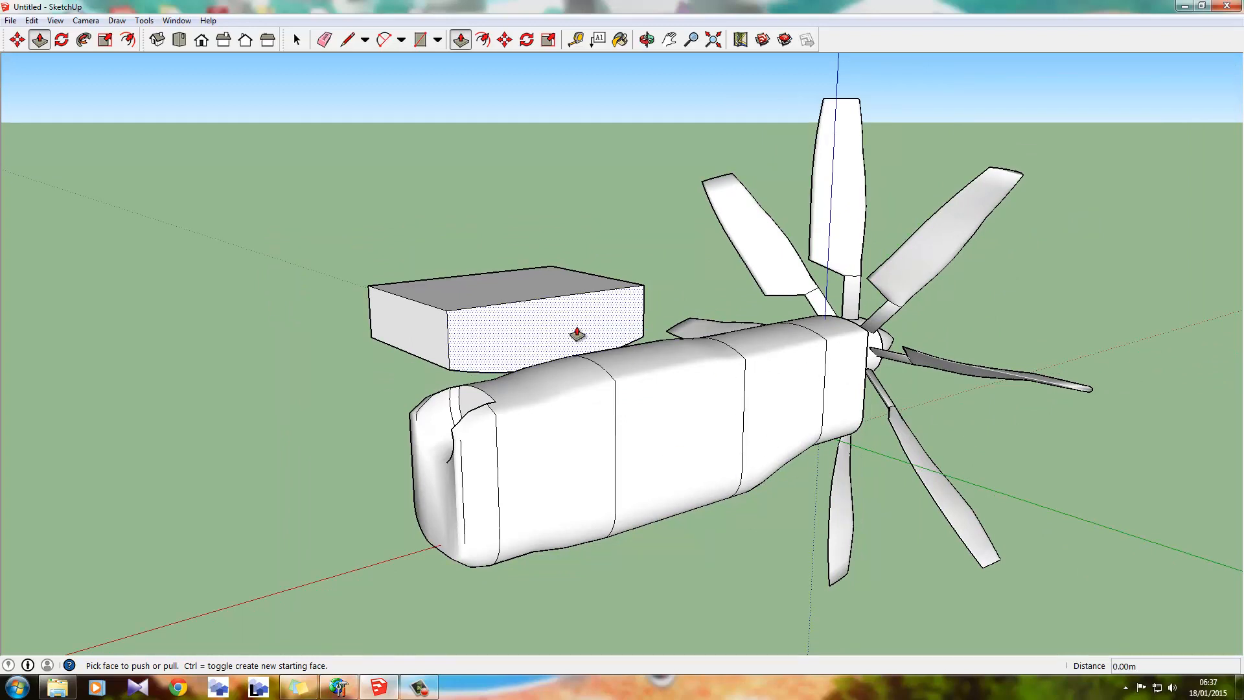
mouse_move(545, 245)
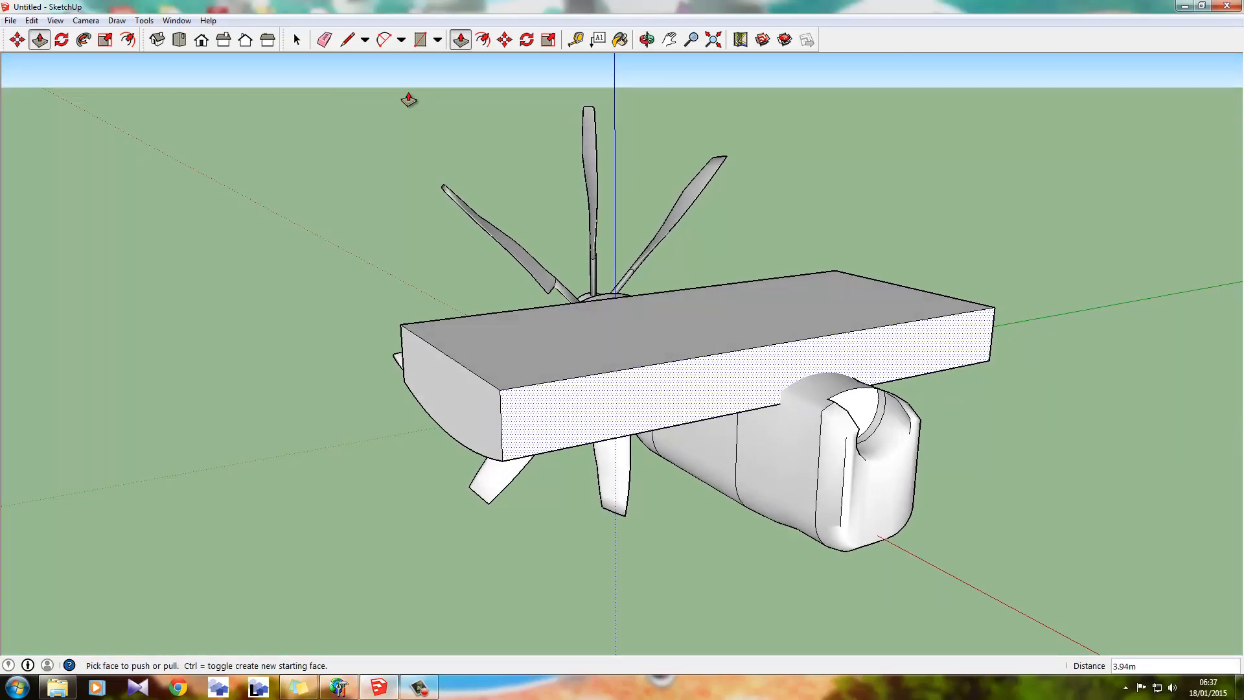
click(296, 39)
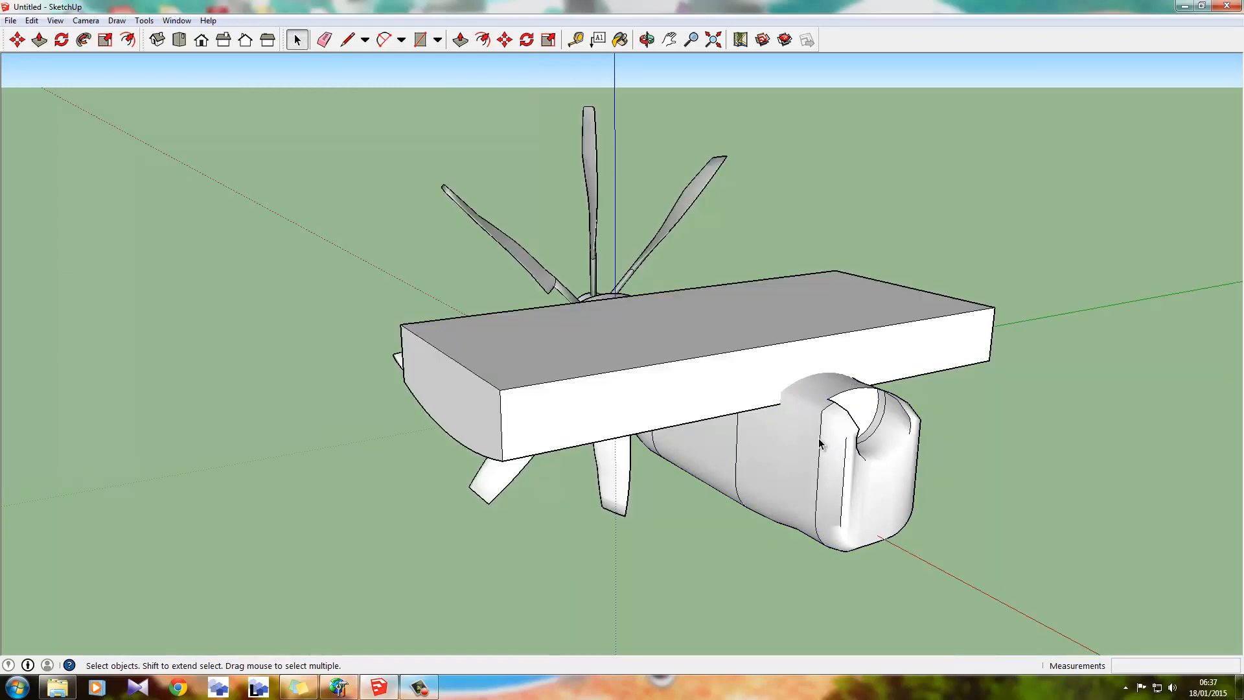
Explode the nacelle-and-propeller group, then select the slab and intersect it with the model.
right_click(821, 445)
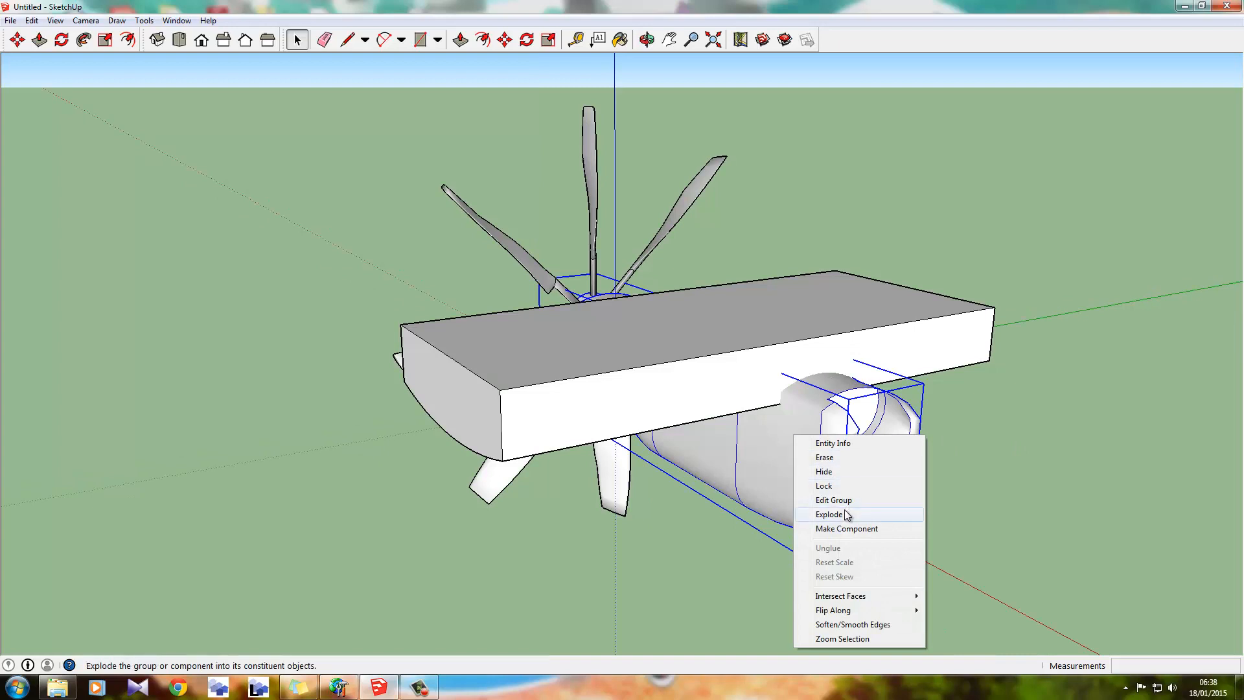
click(830, 514)
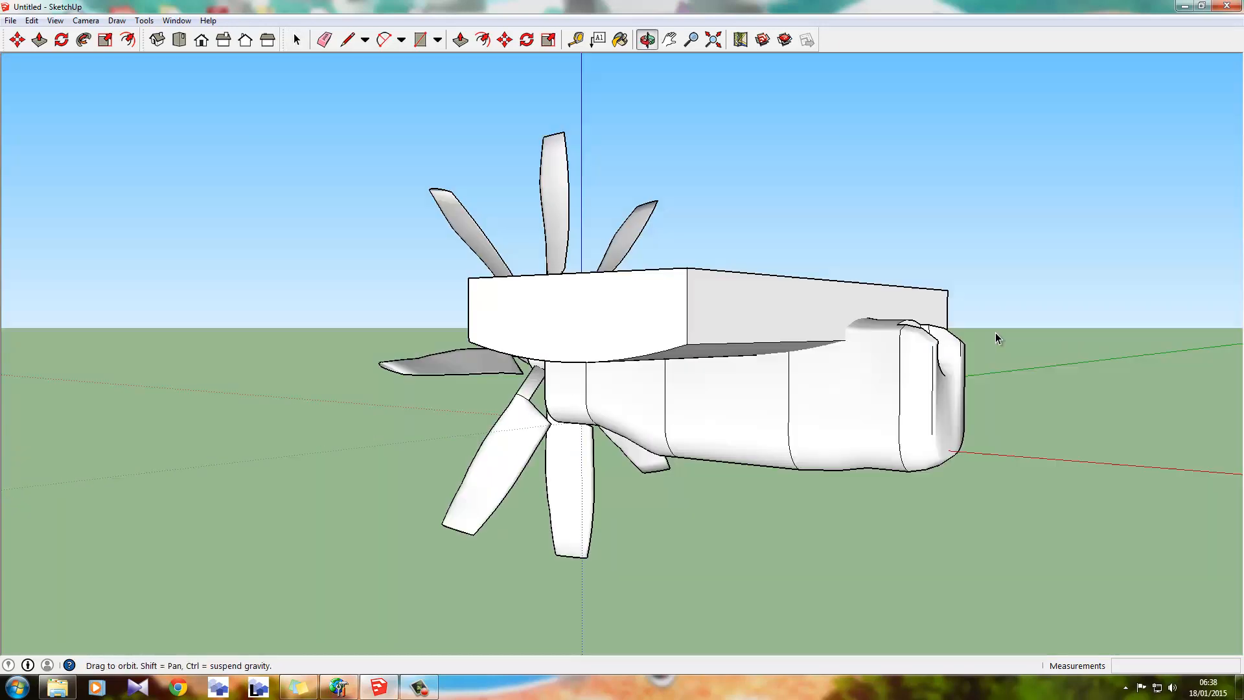
click(296, 40)
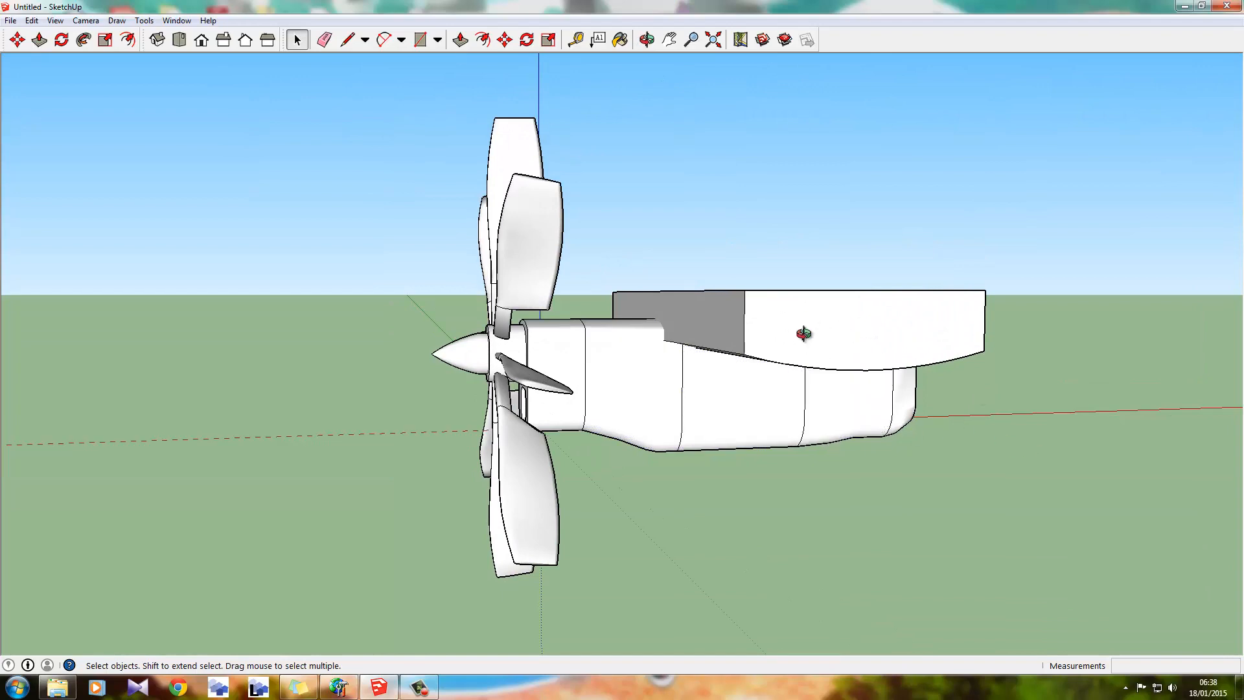
click(647, 39)
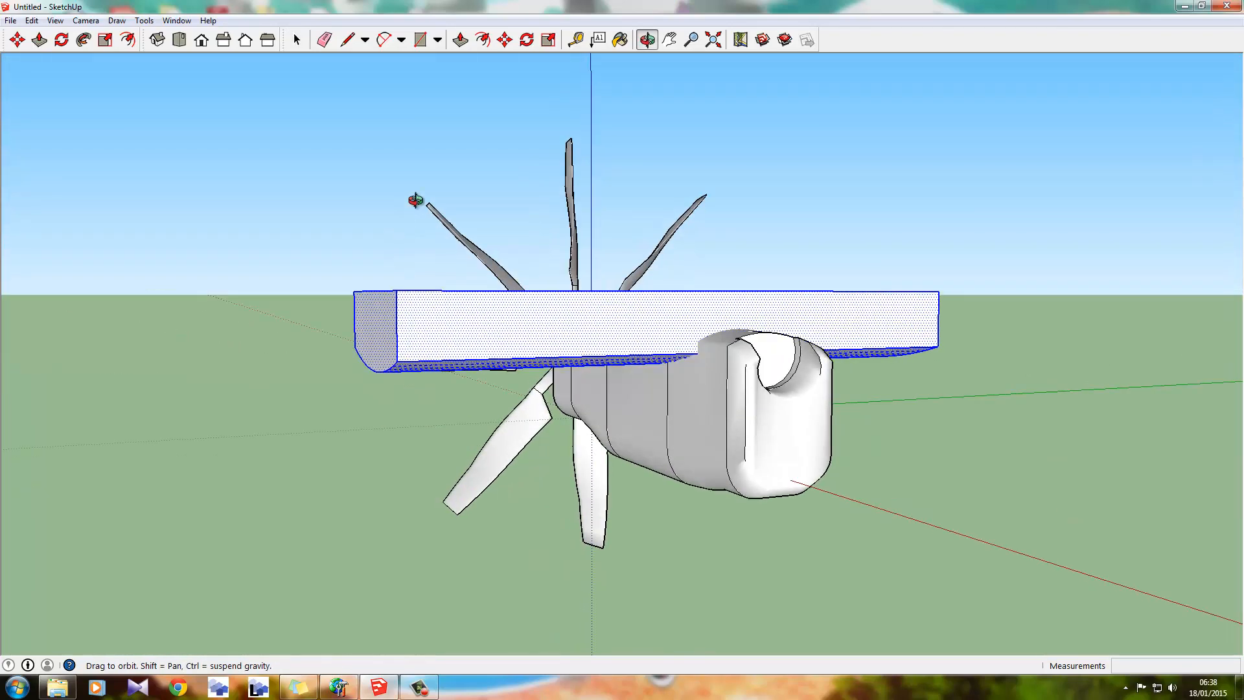
right_click(575, 333)
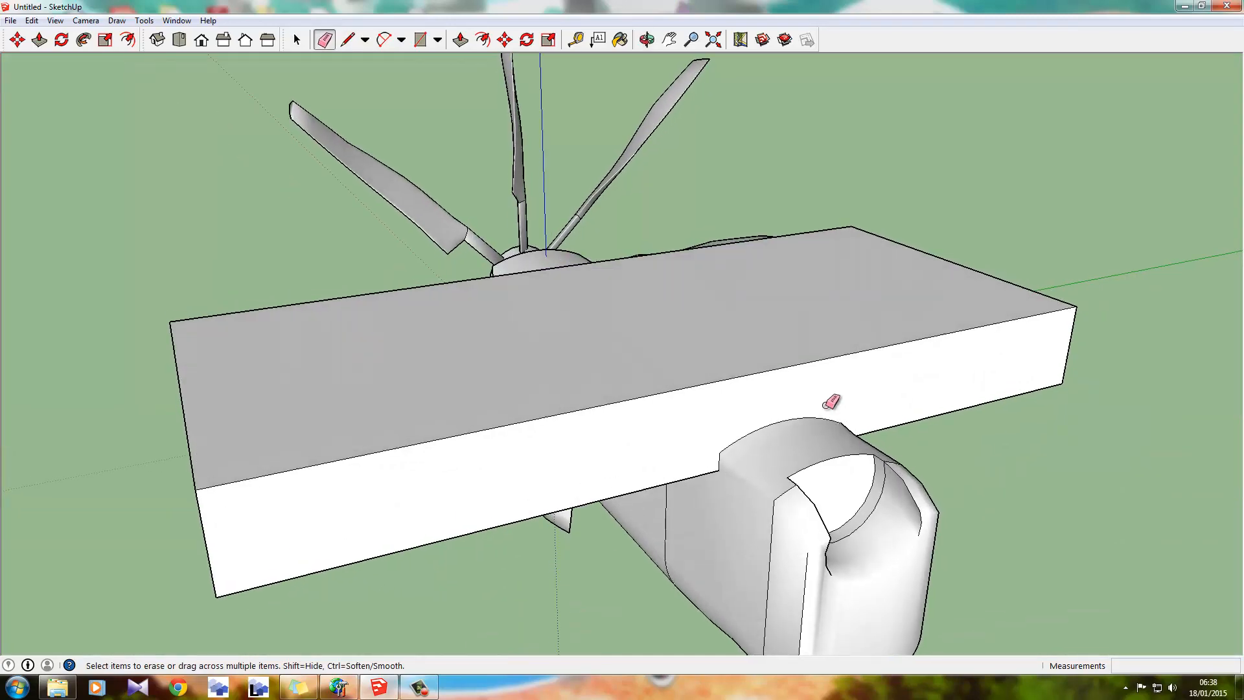
Orbit beneath the wing slab and erase its faces with the Eraser.
click(647, 40)
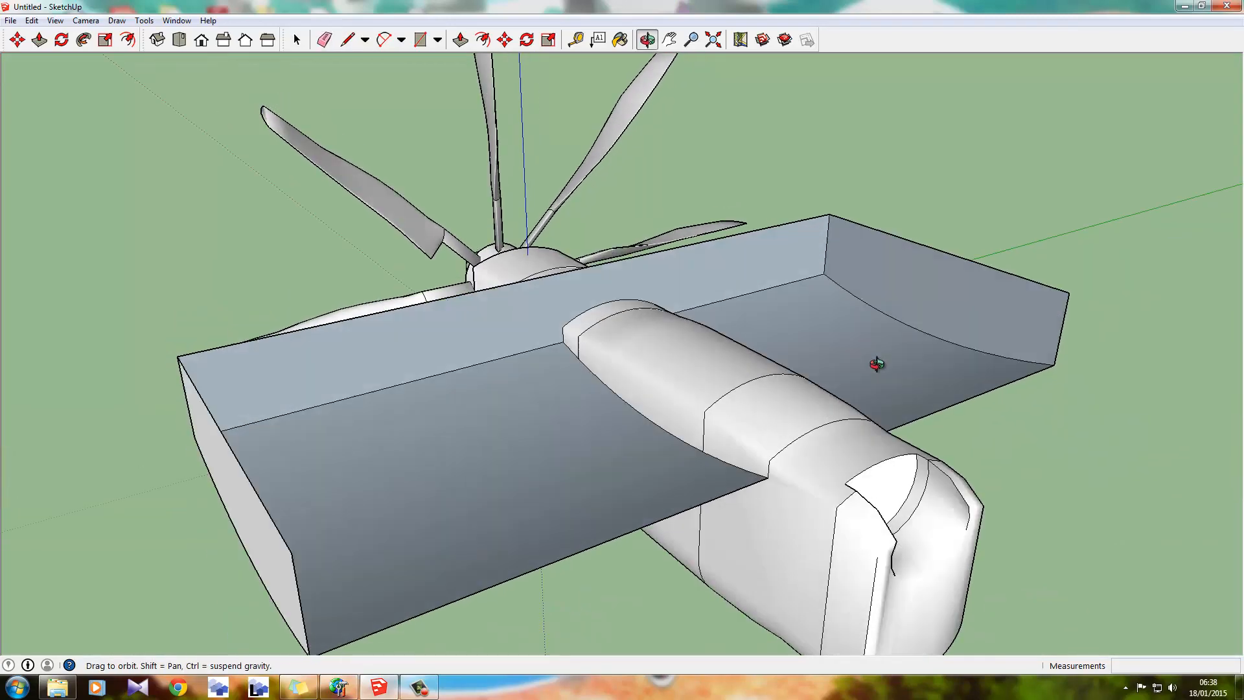
click(323, 40)
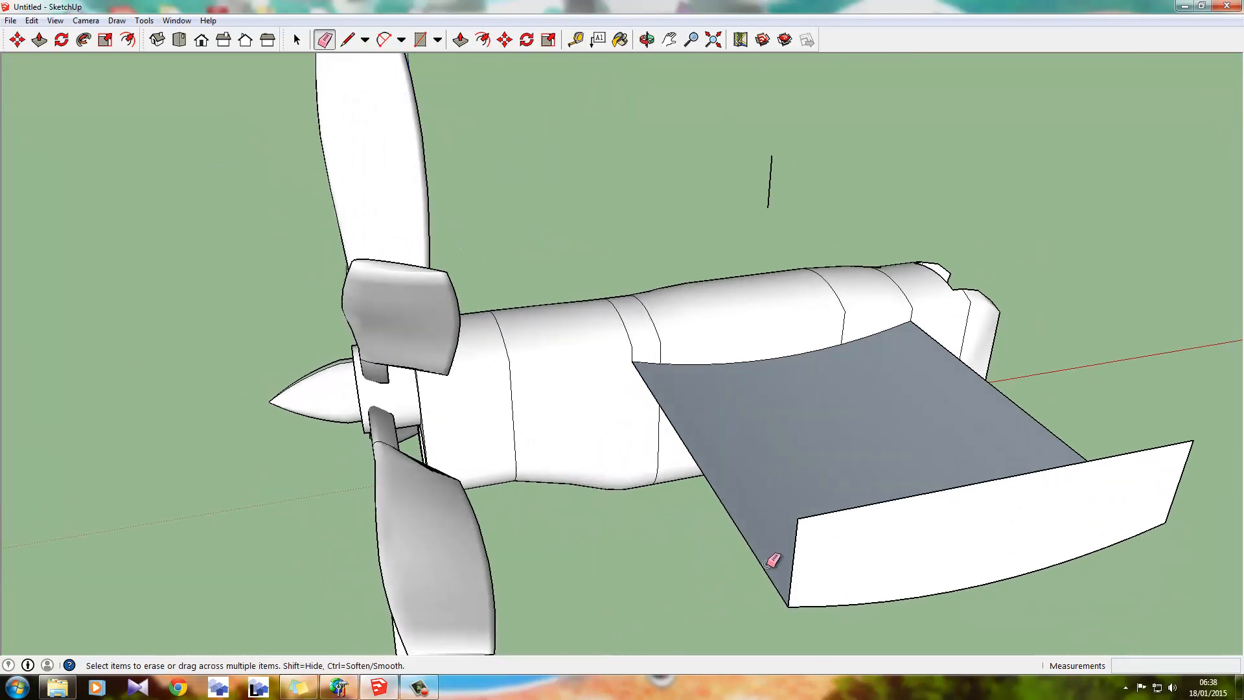
click(770, 559)
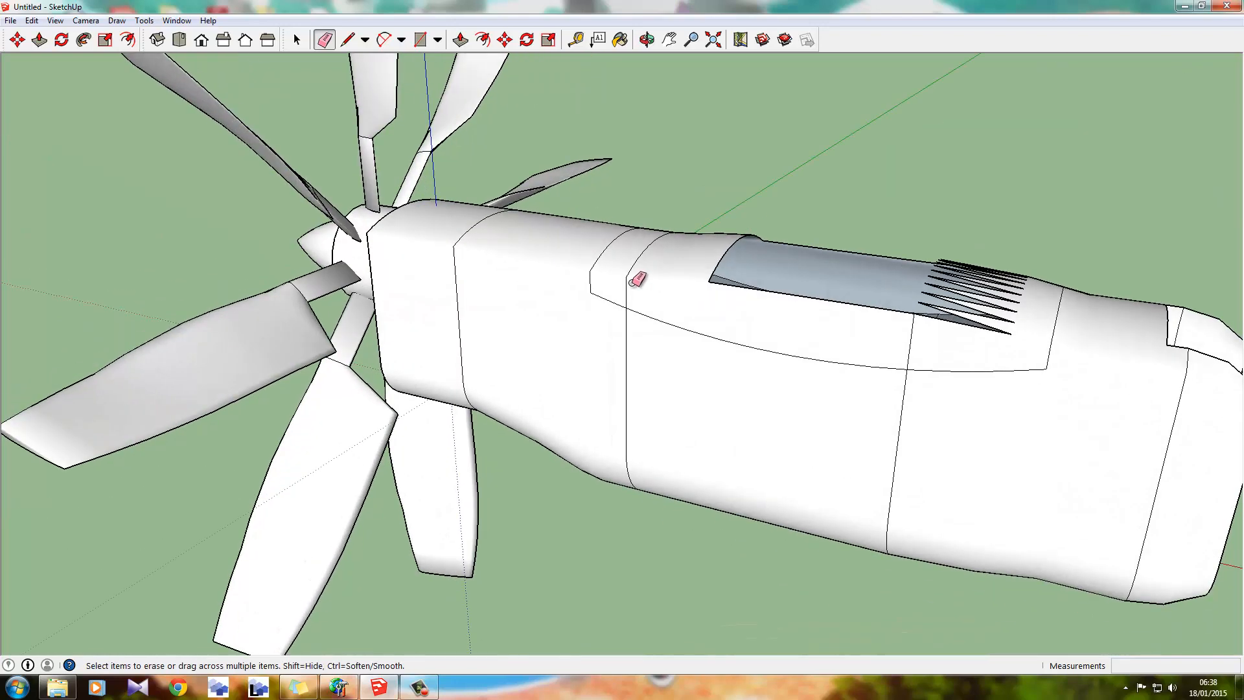
Select and delete the leftover surfaces covering the wing-shaped cutout.
click(296, 40)
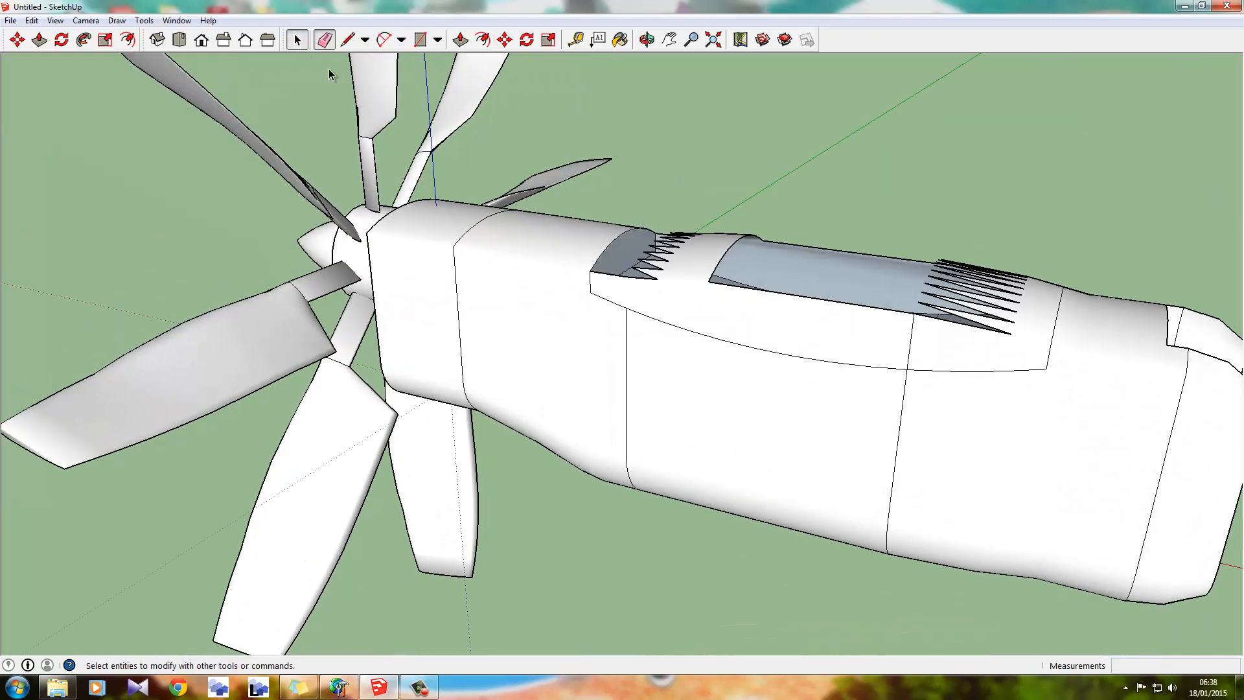
click(698, 304)
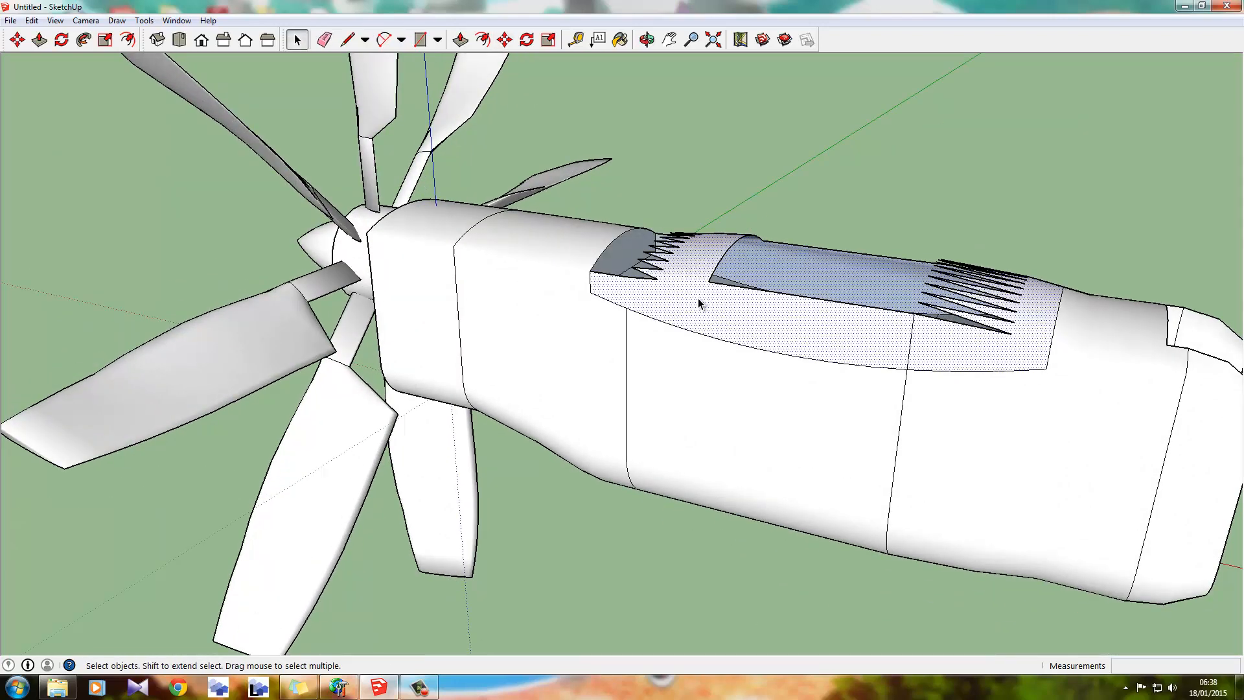
click(324, 39)
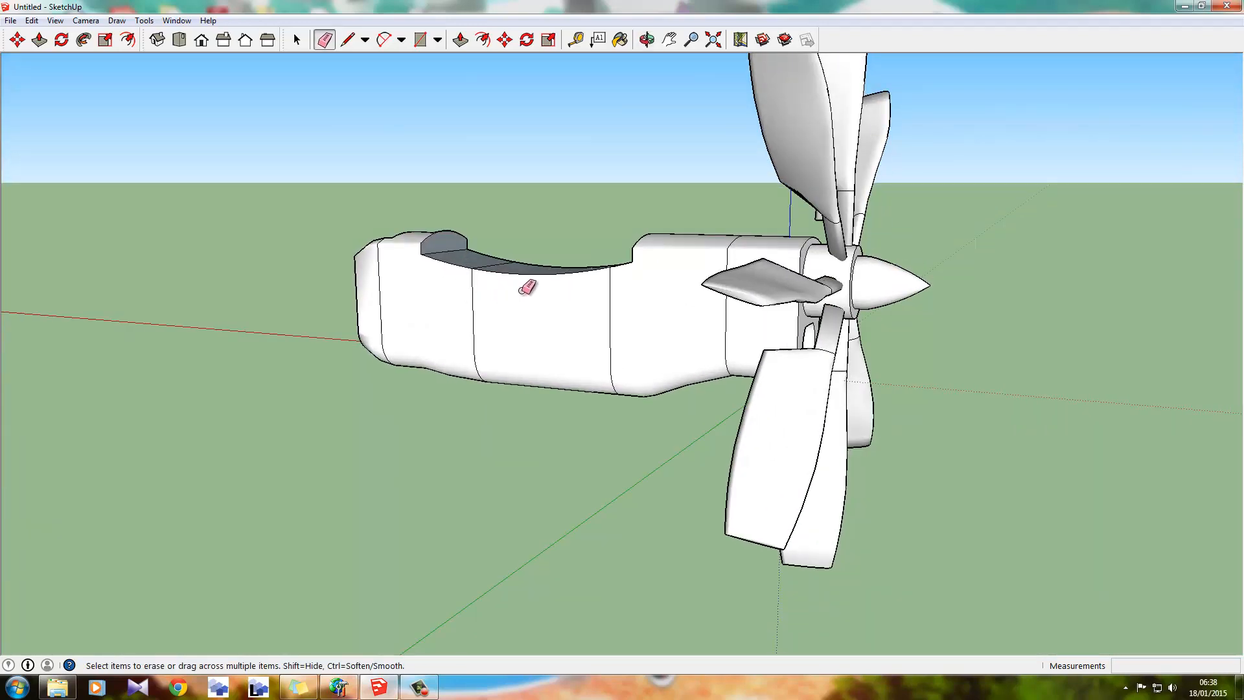
mouse_move(1188, 305)
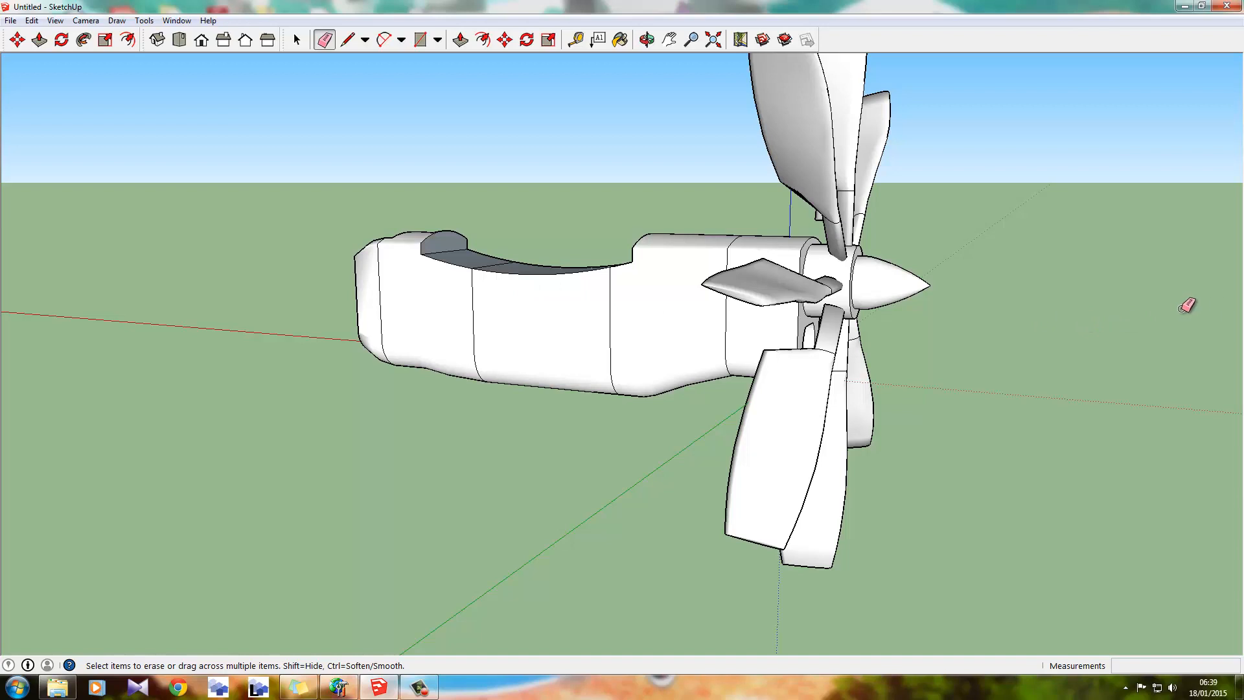